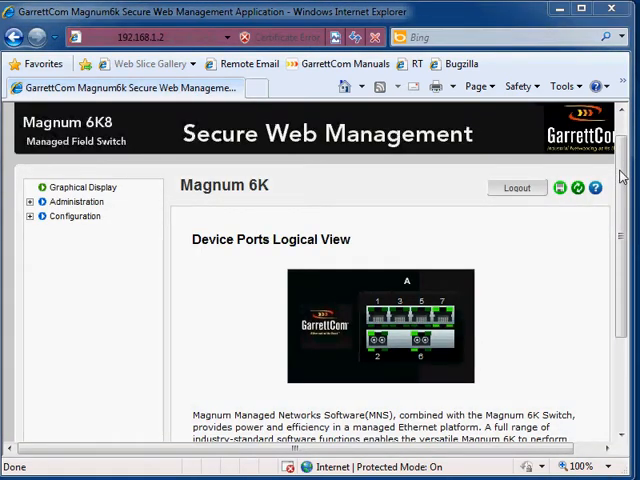
Expand Configuration in the navigation tree and show the SNTP Configuration page
{"action": "scroll", "scroll_direction": "down", "scroll_amount": 3}
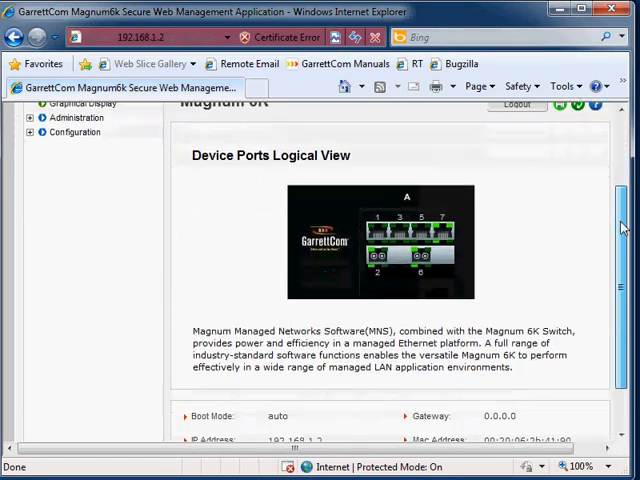
{"action": "scroll", "scroll_direction": "up", "scroll_amount": 3}
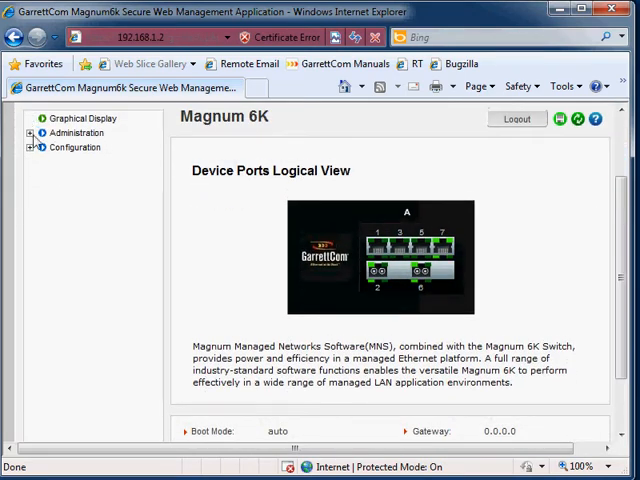
{"action": "left_click", "coordinate": [32, 148]}
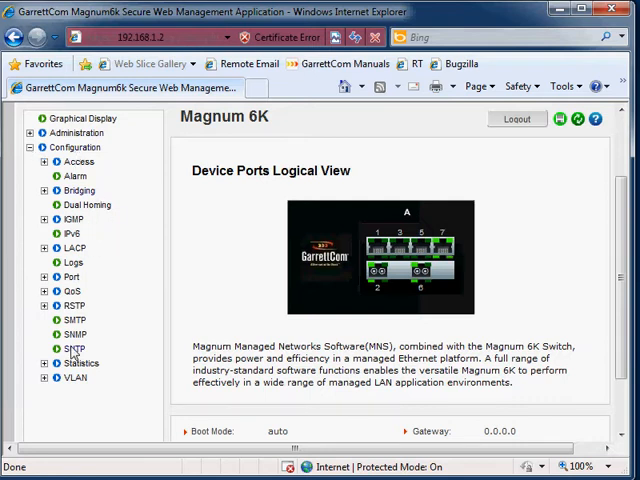
{"action": "left_click", "coordinate": [76, 348]}
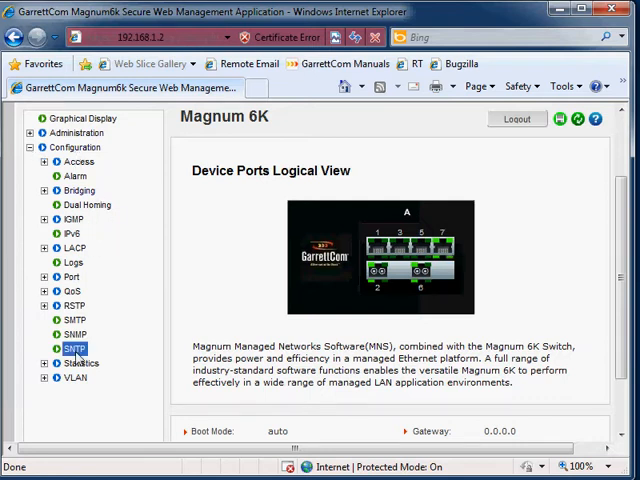
{"action": "left_click", "coordinate": [76, 348]}
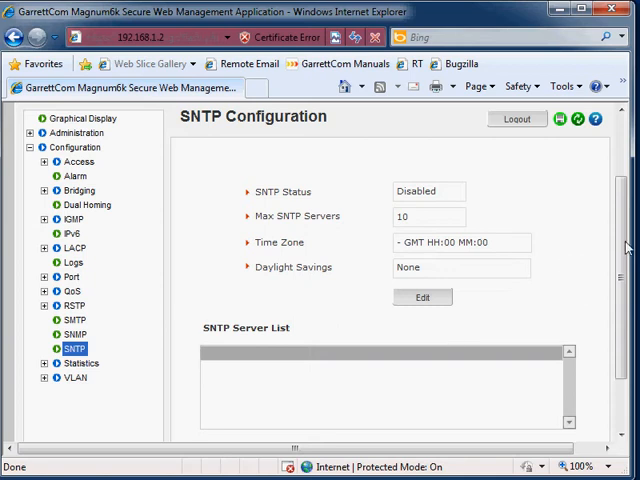
{"action": "scroll", "scroll_direction": "down", "scroll_amount": 3}
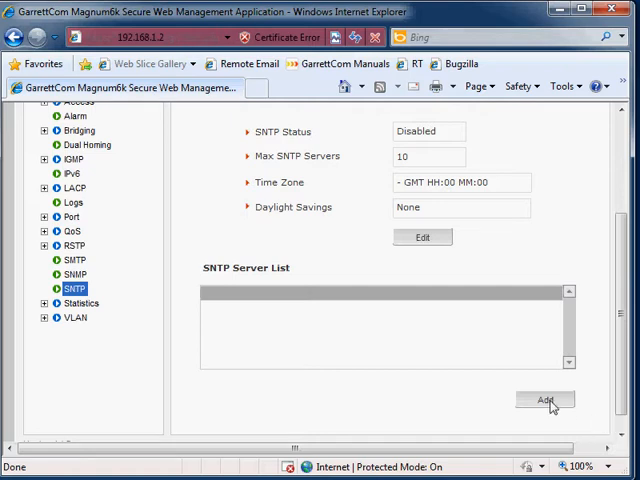
{"action": "mouse_move", "coordinate": [346, 280]}
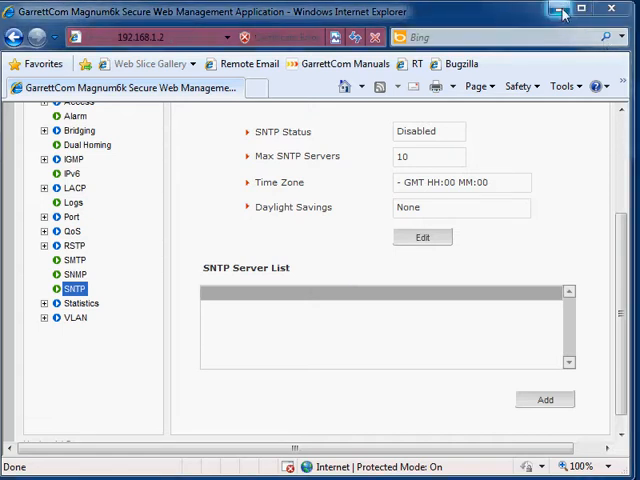
{"action": "left_click", "coordinate": [550, 8]}
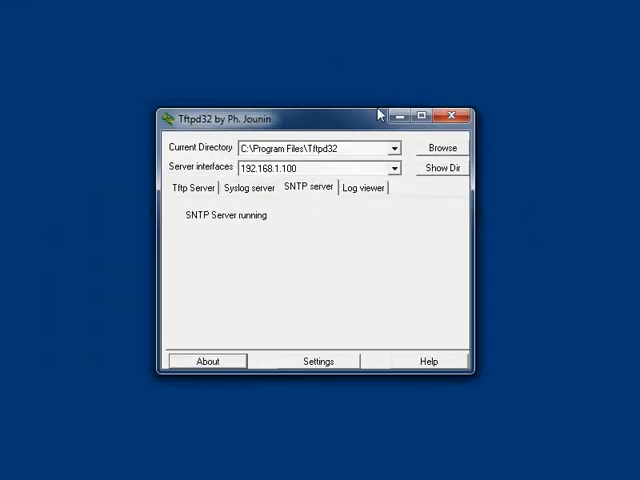
{"action": "mouse_move", "coordinate": [484, 74]}
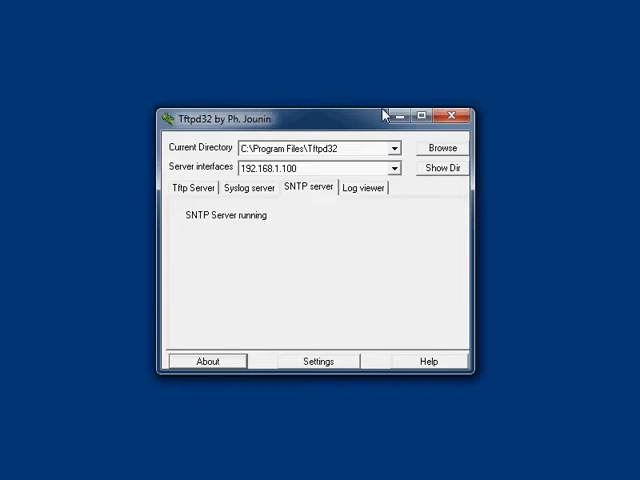
{"action": "mouse_move", "coordinate": [250, 196]}
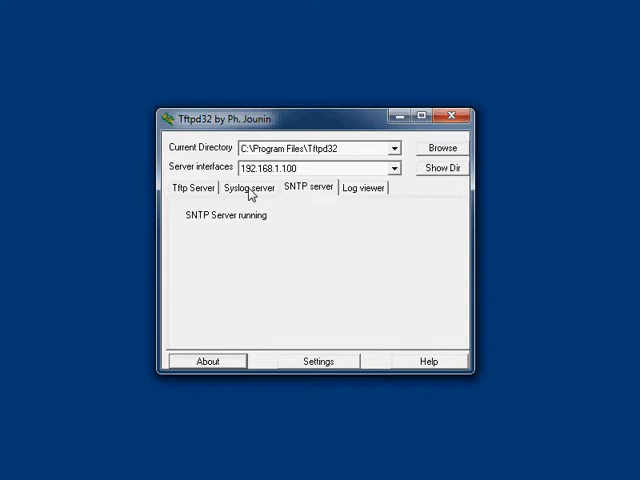
{"action": "mouse_move", "coordinate": [340, 252]}
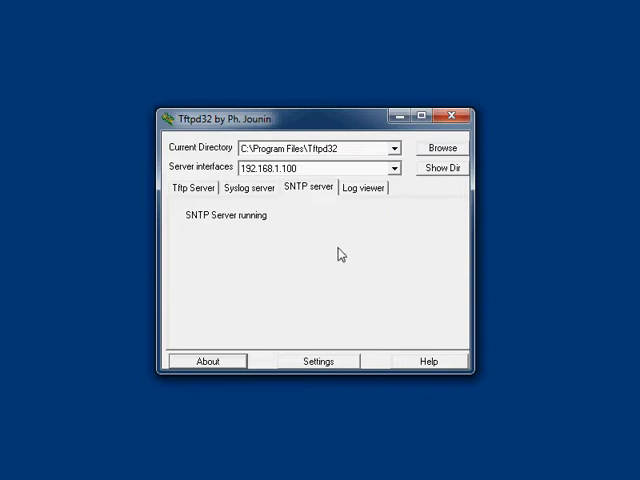
{"action": "mouse_move", "coordinate": [320, 196]}
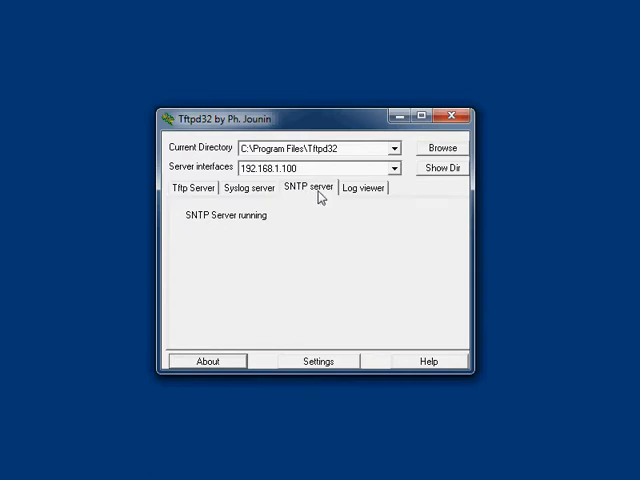
{"action": "mouse_move", "coordinate": [294, 270]}
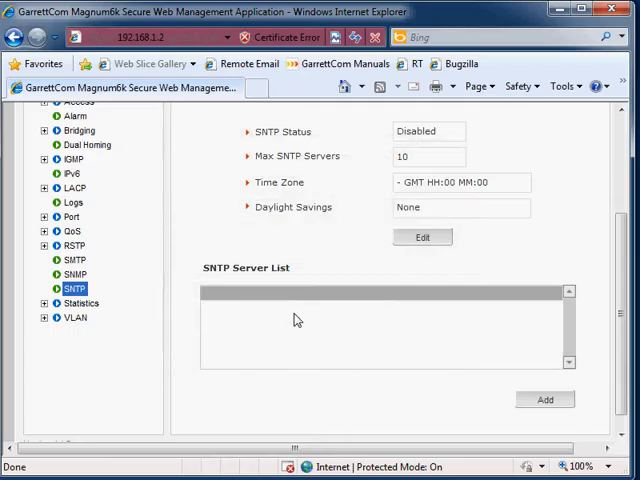
Add a new SNTP server entry with IP address 192.168.1.100
{"action": "left_click", "coordinate": [544, 400]}
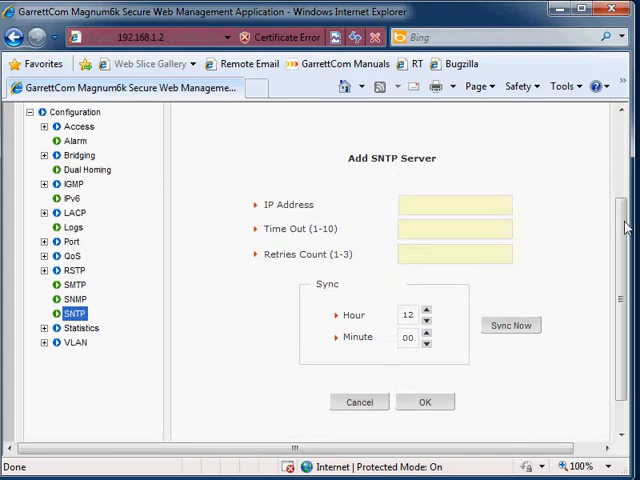
{"action": "left_click", "coordinate": [456, 204]}
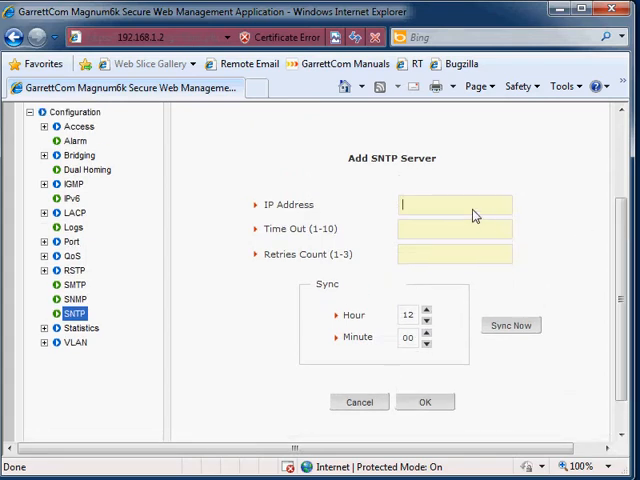
{"action": "type", "text": "192.168"}
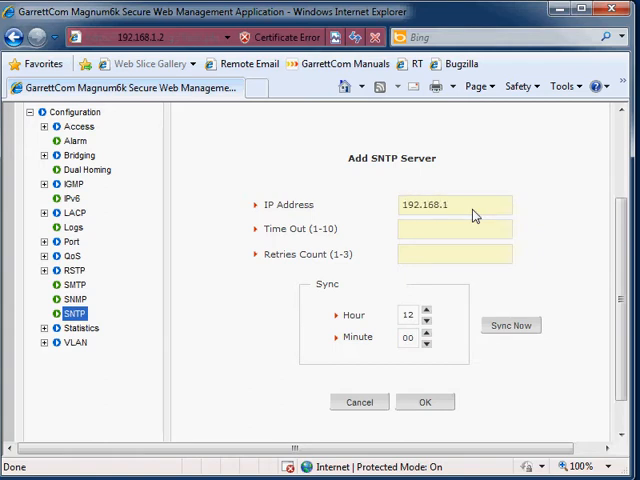
{"action": "type", "text": ".100"}
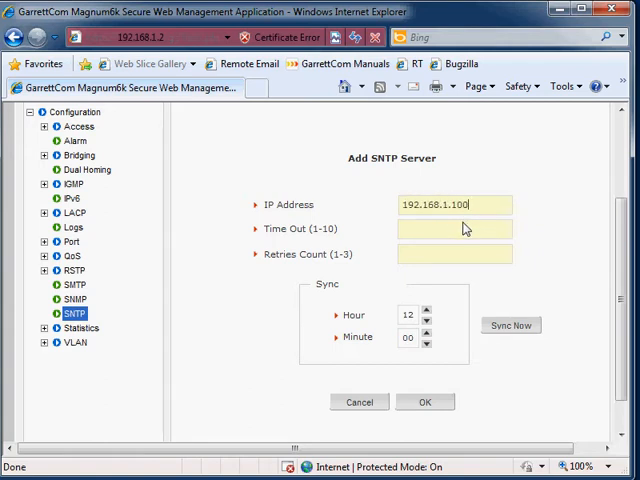
{"action": "left_click", "coordinate": [456, 228]}
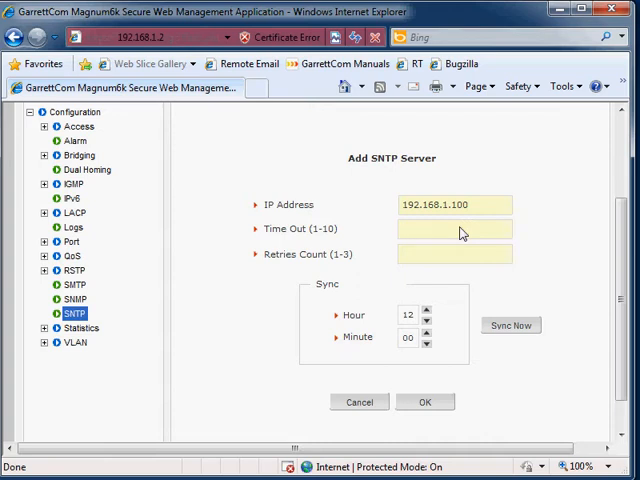
Give the server a 10 s timeout and 3 retries and save it as Server1
{"action": "left_click", "coordinate": [454, 228]}
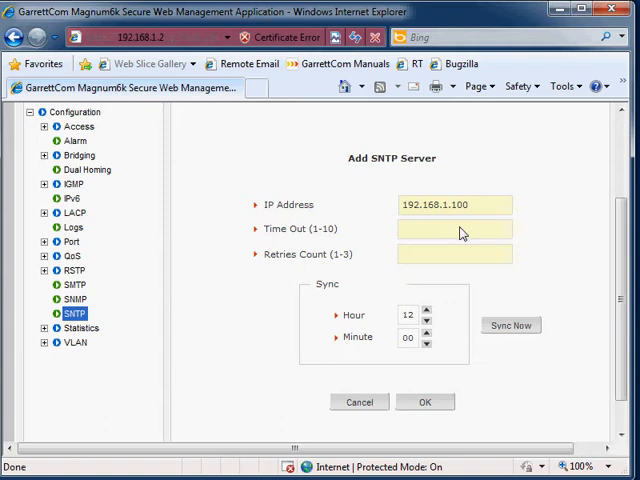
{"action": "type", "text": "10"}
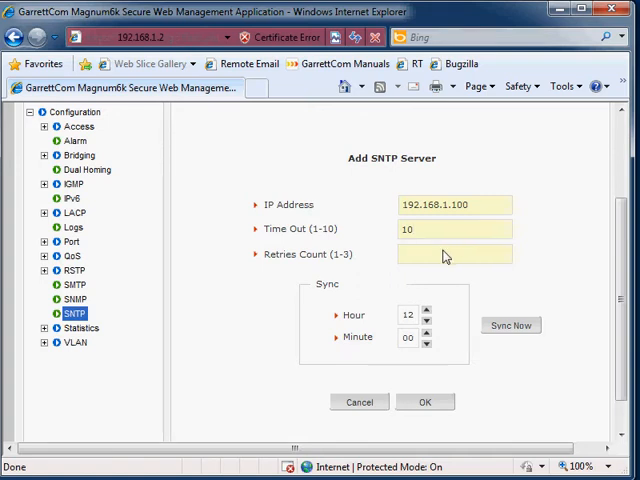
{"action": "left_click", "coordinate": [456, 254]}
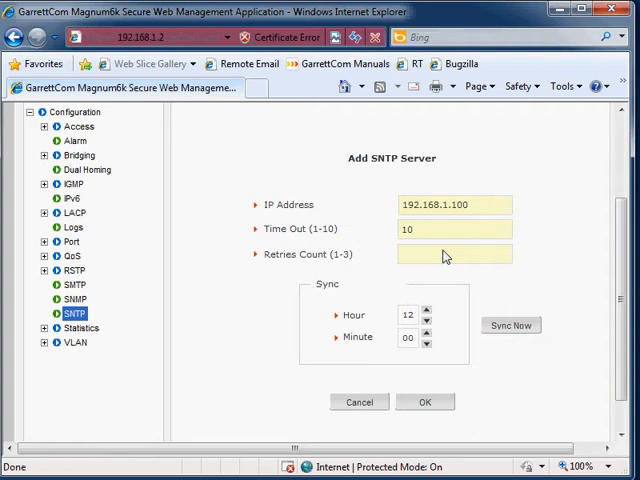
{"action": "type", "text": "3"}
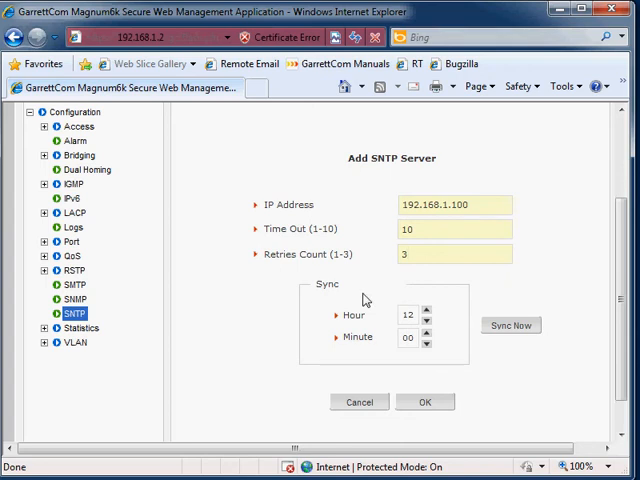
{"action": "left_click", "coordinate": [424, 400]}
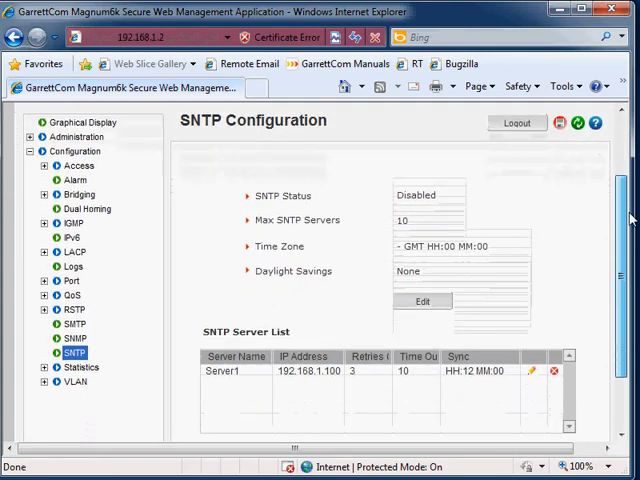
{"action": "scroll", "scroll_direction": "down", "scroll_amount": 3}
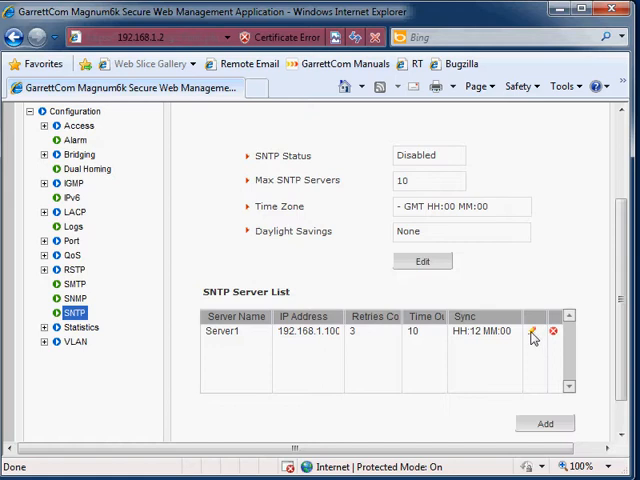
{"action": "left_click", "coordinate": [532, 332]}
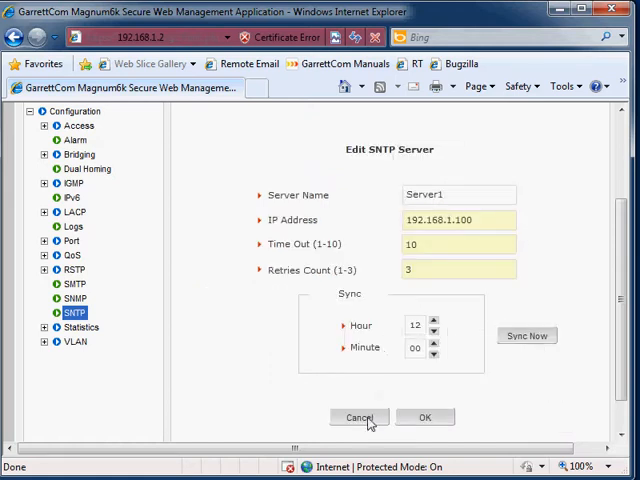
{"action": "left_click", "coordinate": [360, 416]}
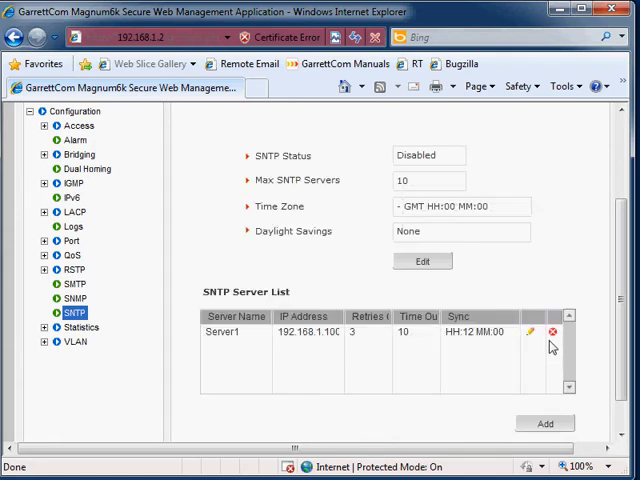
{"action": "mouse_move", "coordinate": [552, 344]}
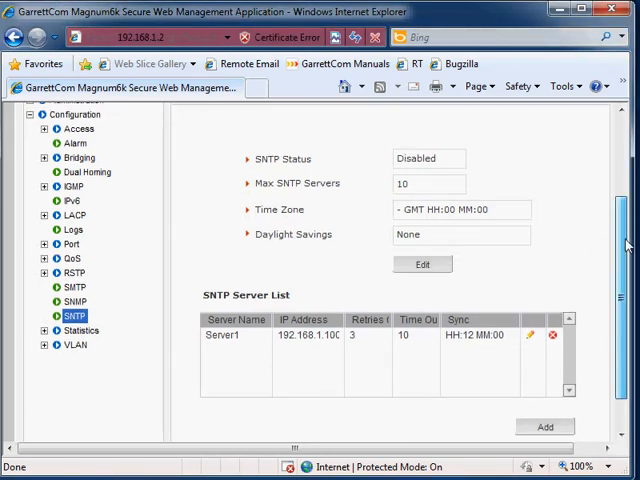
Edit the SNTP settings and set SNTP Status to Enabled
{"action": "scroll", "scroll_direction": "up", "scroll_amount": 3}
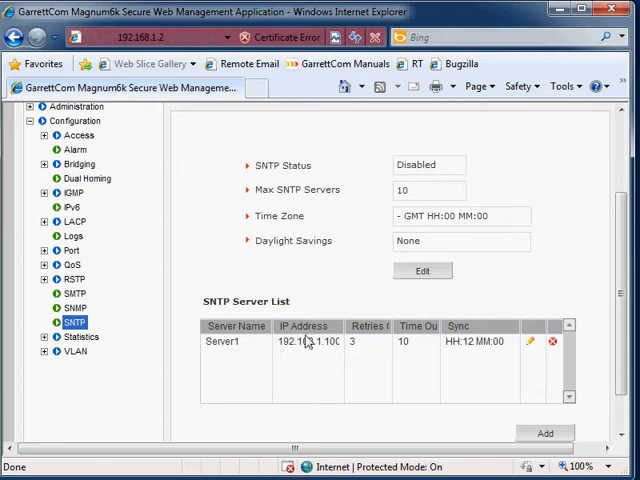
{"action": "mouse_move", "coordinate": [458, 326]}
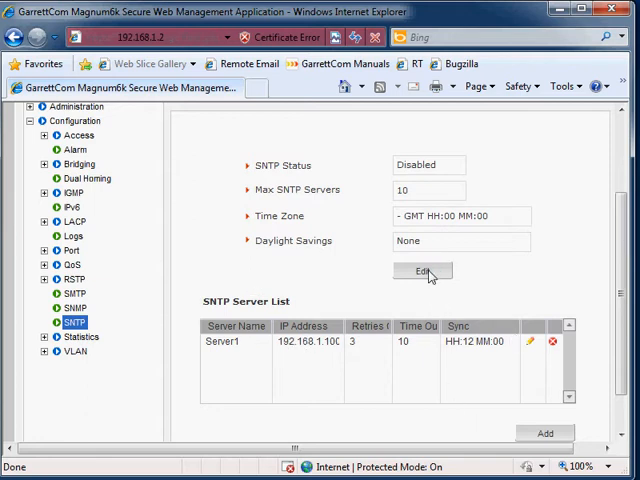
{"action": "left_click", "coordinate": [420, 272]}
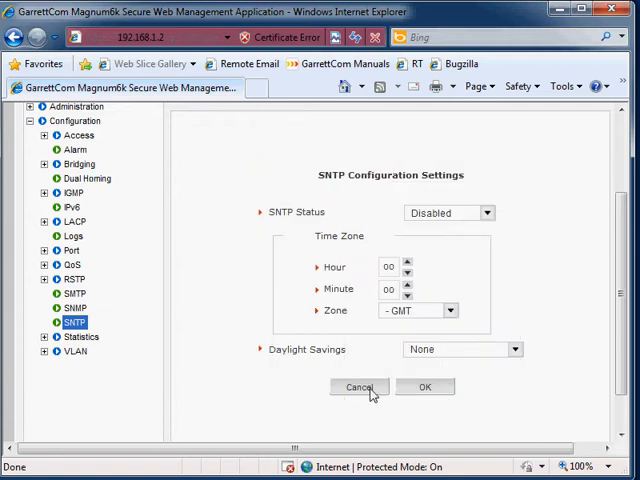
{"action": "left_click", "coordinate": [360, 388]}
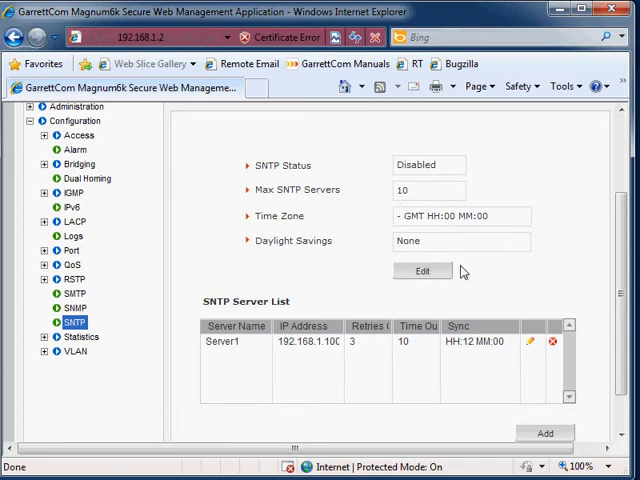
{"action": "left_click", "coordinate": [422, 272]}
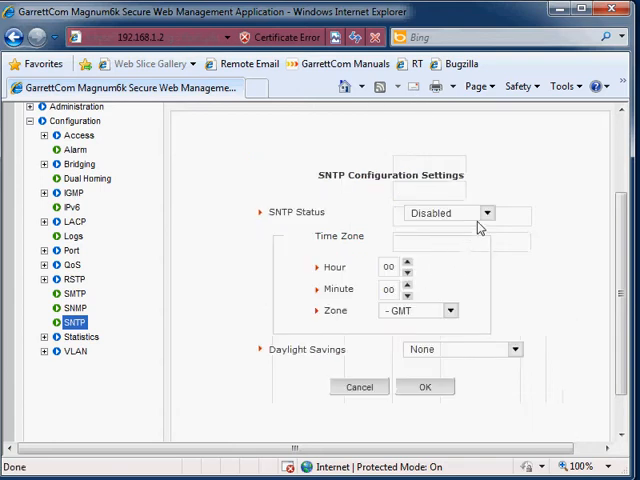
{"action": "left_click", "coordinate": [456, 212]}
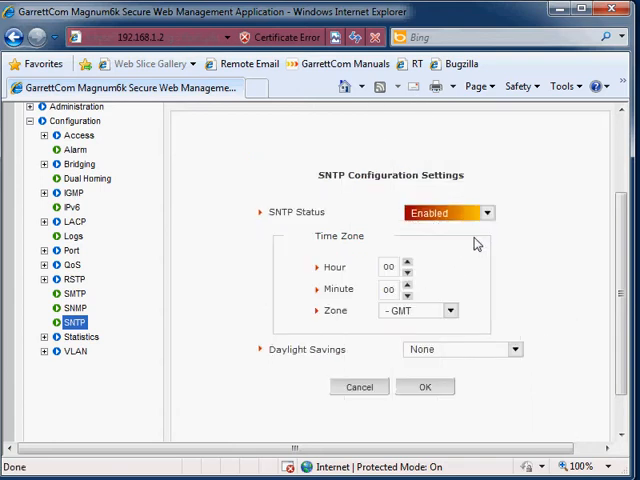
{"action": "mouse_move", "coordinate": [444, 348]}
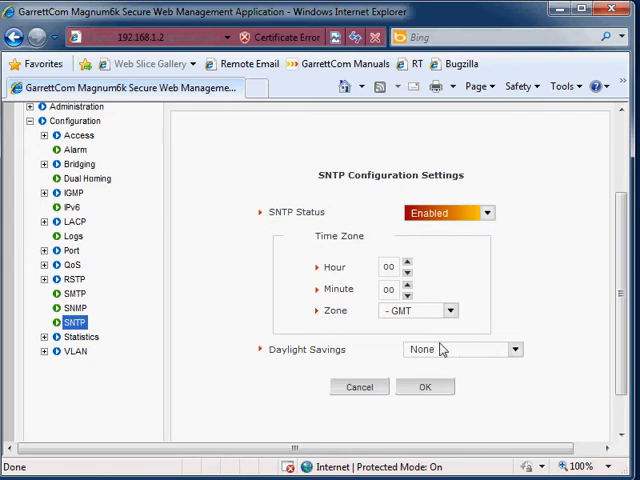
{"action": "mouse_move", "coordinate": [352, 300]}
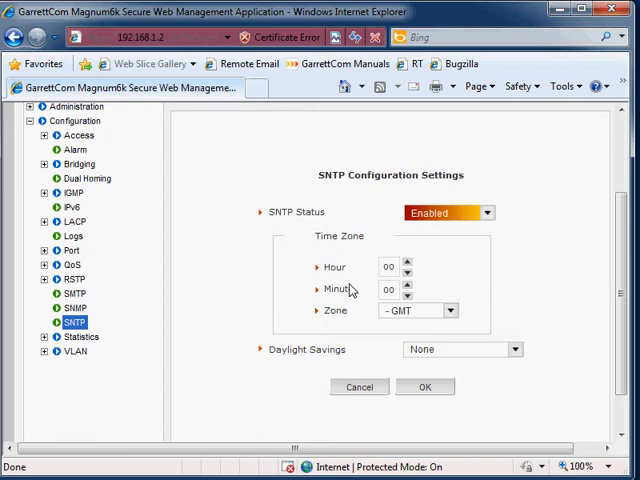
{"action": "mouse_move", "coordinate": [424, 318]}
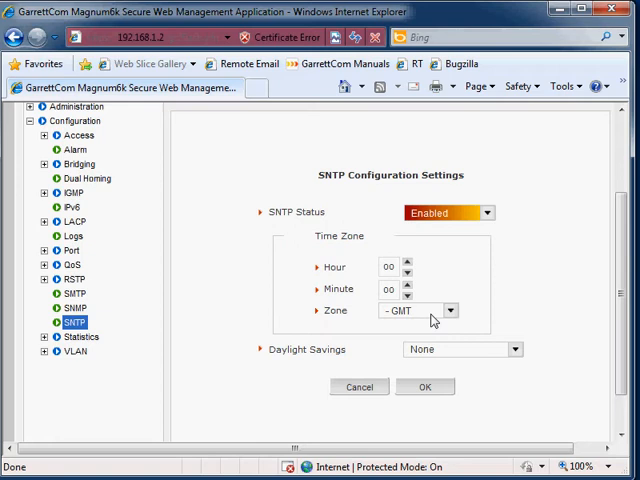
{"action": "mouse_move", "coordinate": [400, 302]}
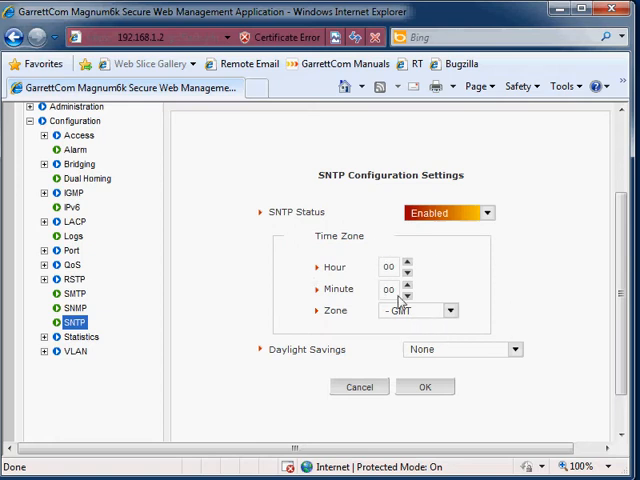
{"action": "mouse_move", "coordinate": [444, 312]}
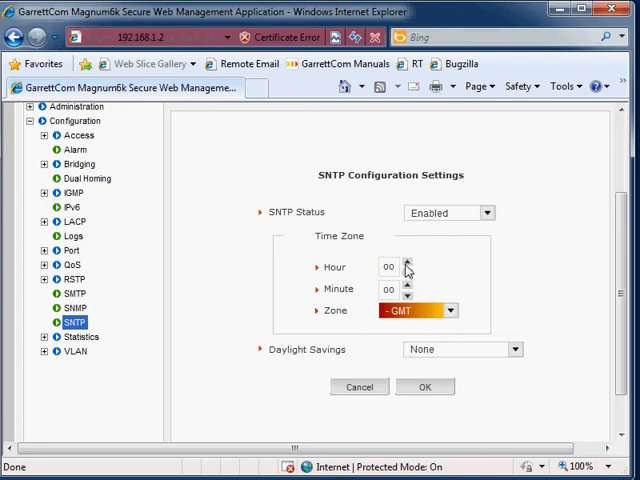
Keep the time zone hour offset at 00 and show the Daylight Savings choices
{"action": "left_click", "coordinate": [450, 310]}
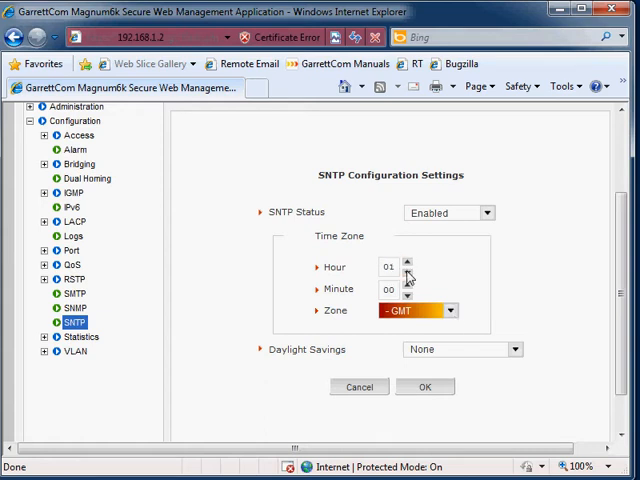
{"action": "left_click", "coordinate": [408, 272]}
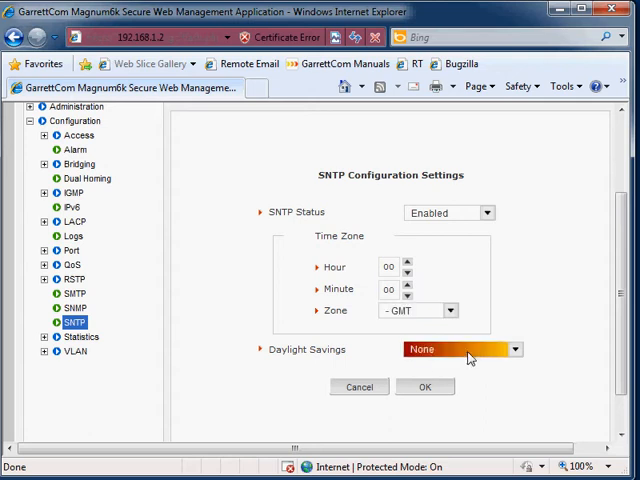
{"action": "left_click", "coordinate": [516, 348]}
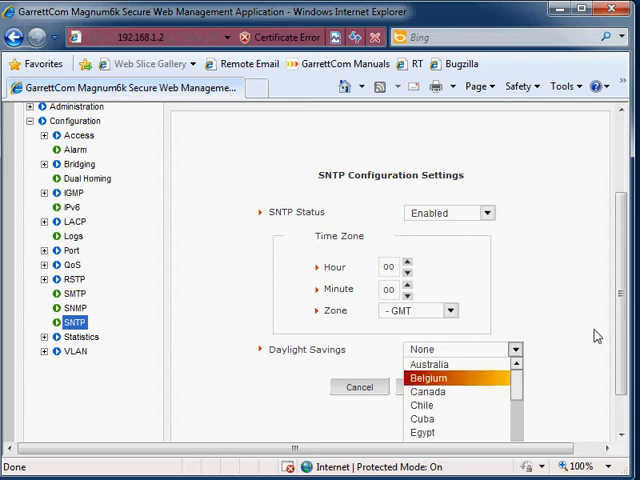
{"action": "scroll", "scroll_direction": "down", "scroll_amount": 3}
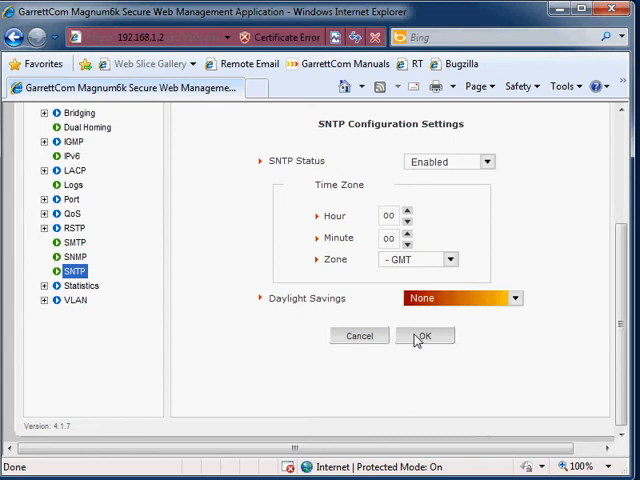
Apply the enabled SNTP settings and save the switch configuration
{"action": "left_click", "coordinate": [424, 336]}
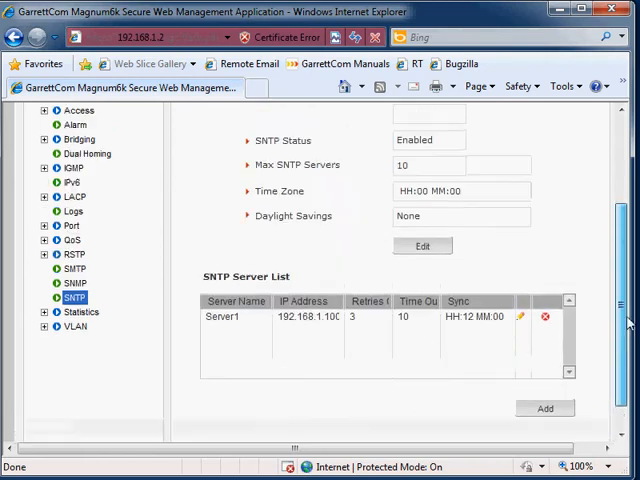
{"action": "scroll", "scroll_direction": "up", "scroll_amount": 3}
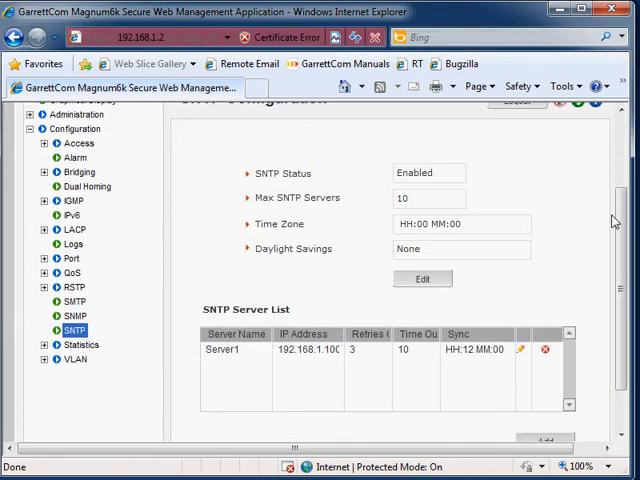
{"action": "mouse_move", "coordinate": [560, 128]}
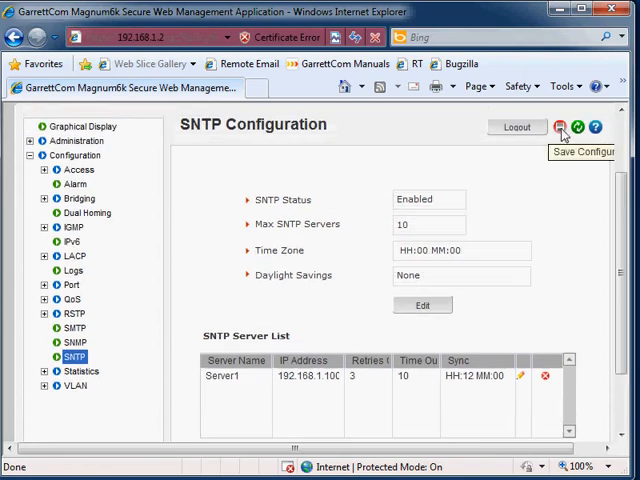
{"action": "left_click", "coordinate": [560, 128]}
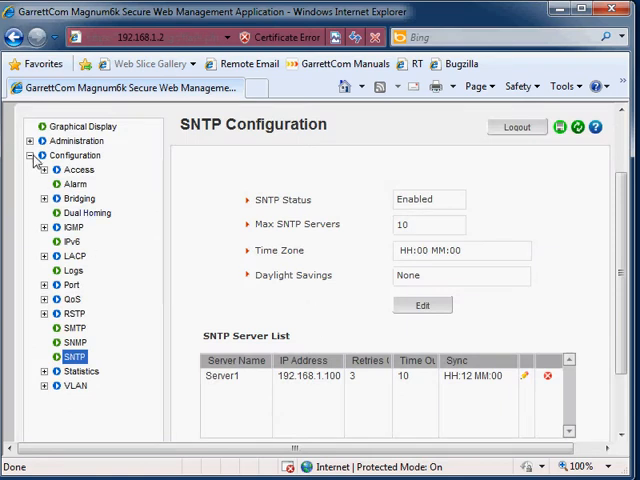
Show Administration > Set > Date and Time and check the switch clock reading 18:52 on 7/31/2010
{"action": "left_click", "coordinate": [30, 140]}
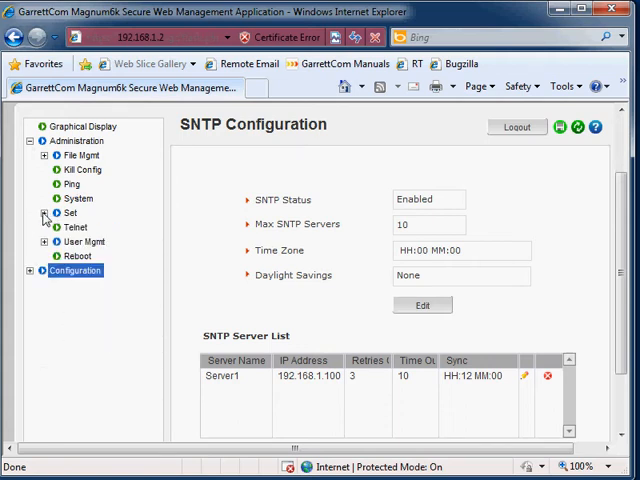
{"action": "left_click", "coordinate": [44, 212]}
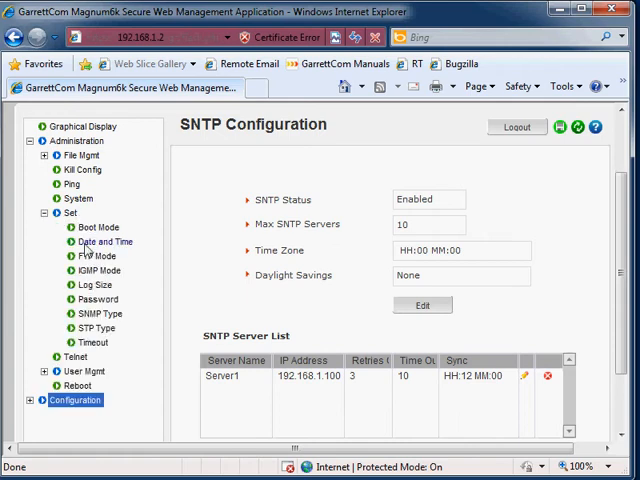
{"action": "left_click", "coordinate": [104, 242]}
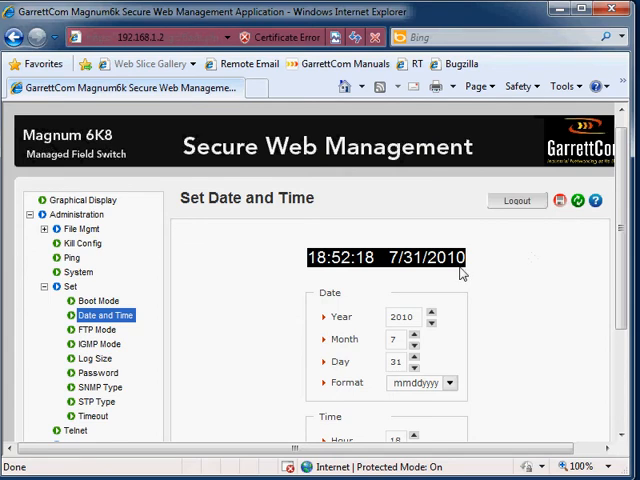
{"action": "scroll", "scroll_direction": "down", "scroll_amount": 3}
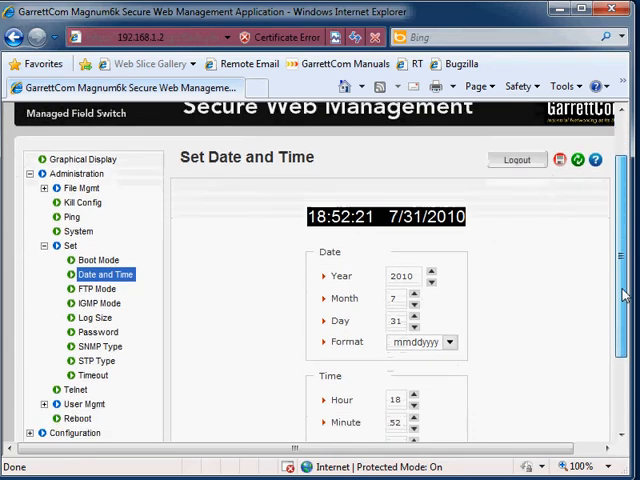
{"action": "scroll", "scroll_direction": "down", "scroll_amount": 3}
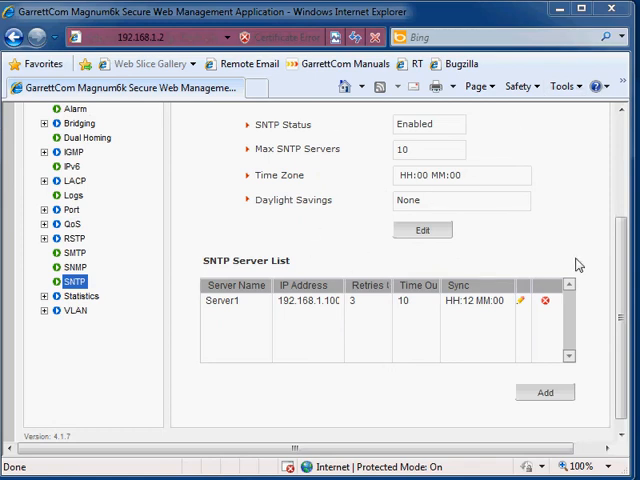
Reopen the SNTP Configuration Settings form for editing
{"action": "scroll", "scroll_direction": "up", "scroll_amount": 3}
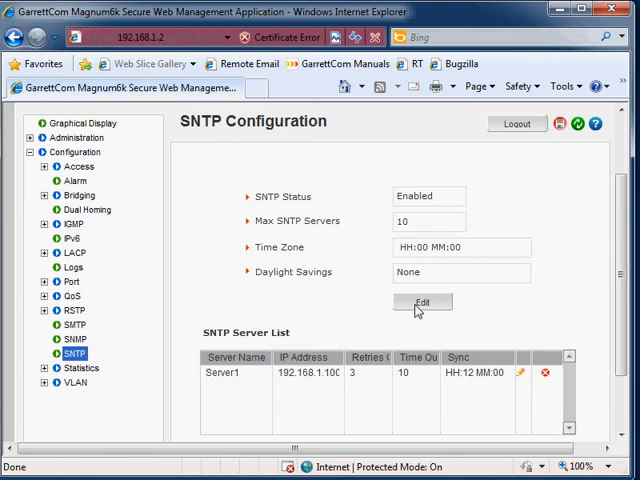
{"action": "left_click", "coordinate": [422, 302]}
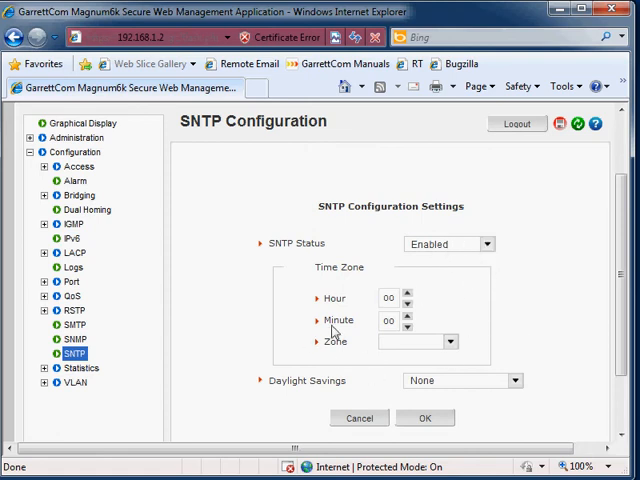
{"action": "mouse_move", "coordinate": [532, 344]}
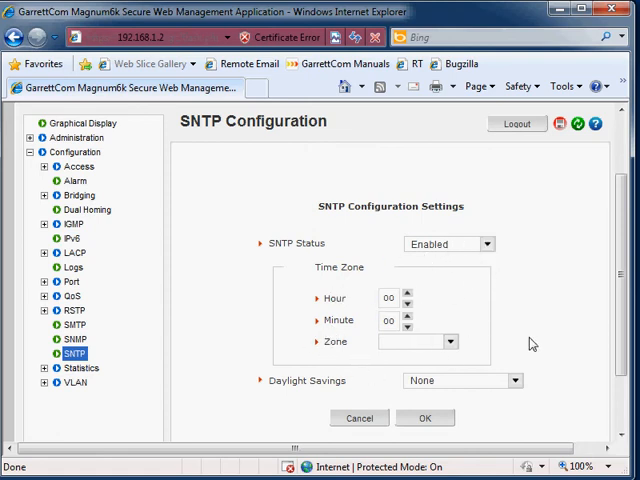
{"action": "scroll", "scroll_direction": "down", "scroll_amount": 3}
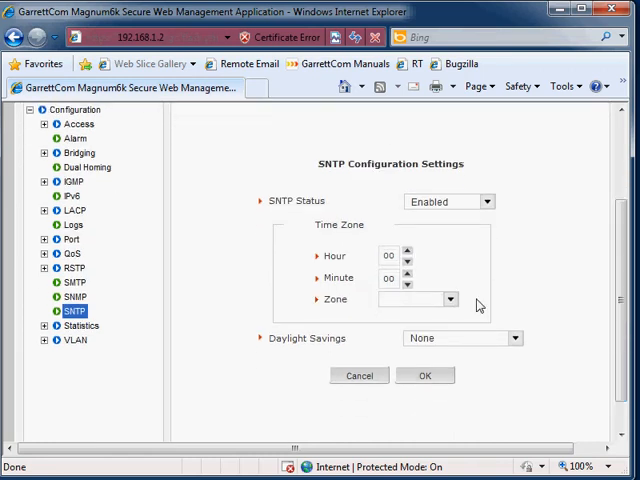
{"action": "mouse_move", "coordinate": [312, 260]}
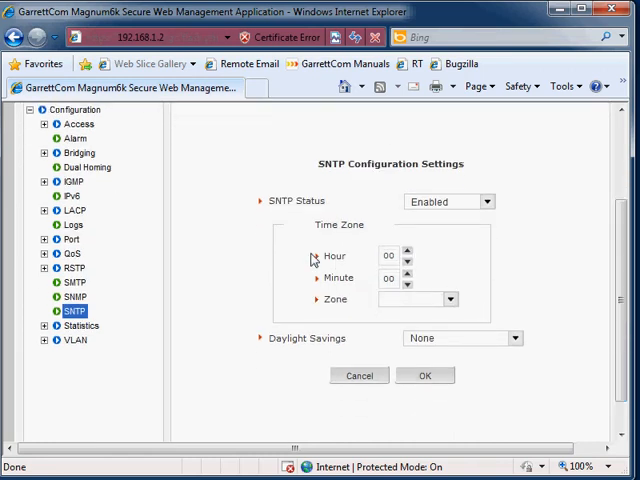
{"action": "mouse_move", "coordinate": [456, 300]}
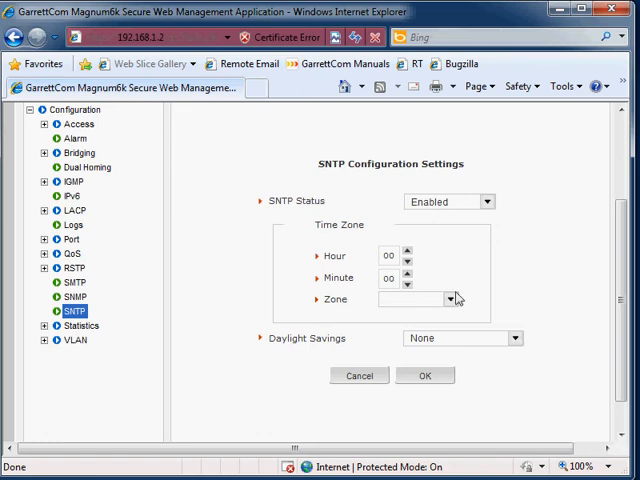
Set Daylight Savings to London and save the SNTP configuration
{"action": "left_click", "coordinate": [512, 338]}
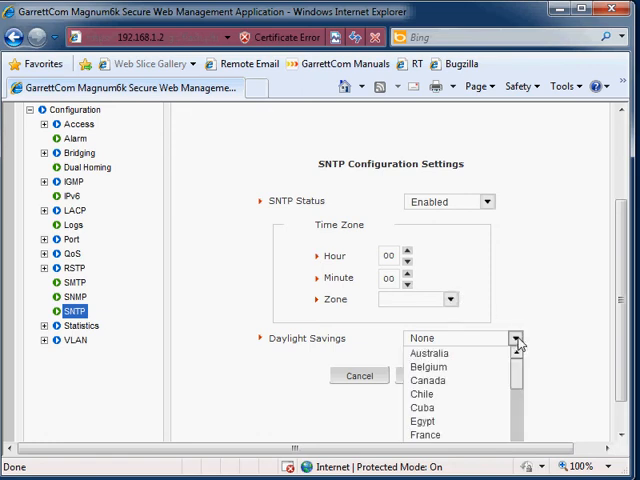
{"action": "scroll", "scroll_direction": "down", "scroll_amount": 3}
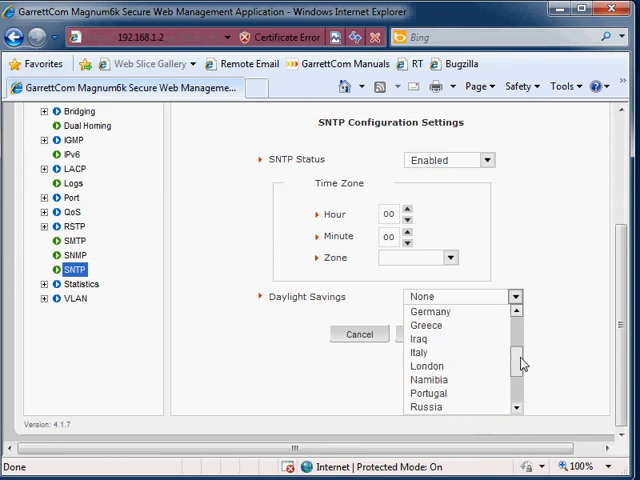
{"action": "mouse_move", "coordinate": [456, 366]}
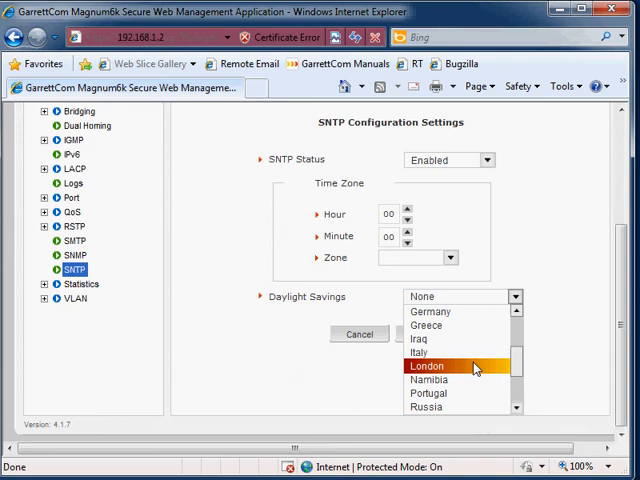
{"action": "mouse_move", "coordinate": [560, 364]}
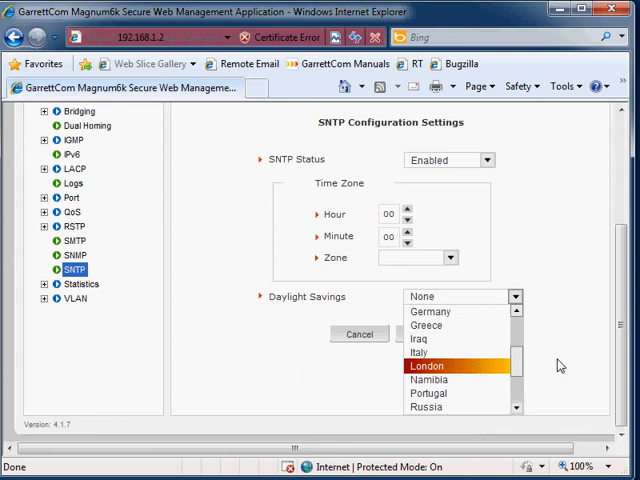
{"action": "mouse_move", "coordinate": [536, 378]}
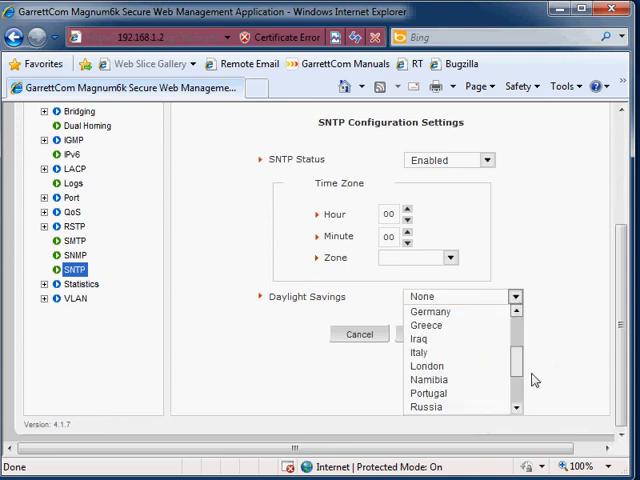
{"action": "scroll", "scroll_direction": "up", "scroll_amount": 3}
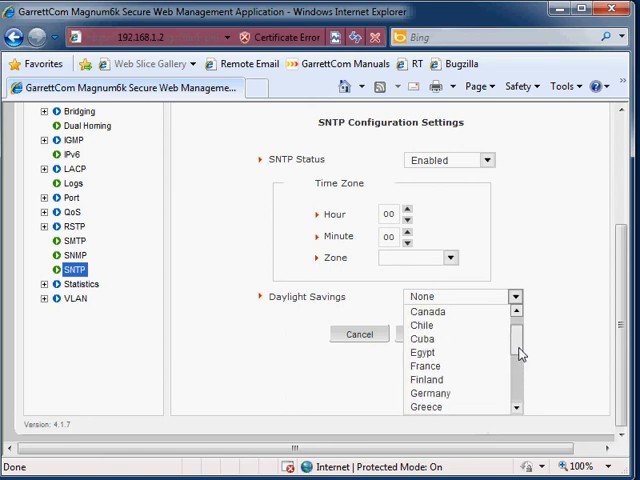
{"action": "scroll", "scroll_direction": "down", "scroll_amount": 3}
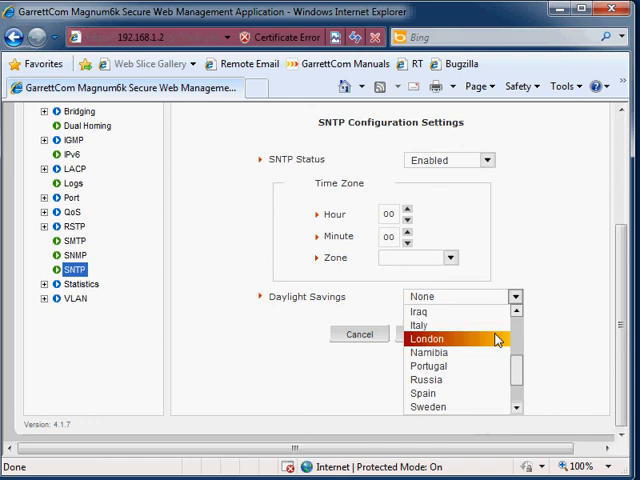
{"action": "left_click", "coordinate": [428, 338]}
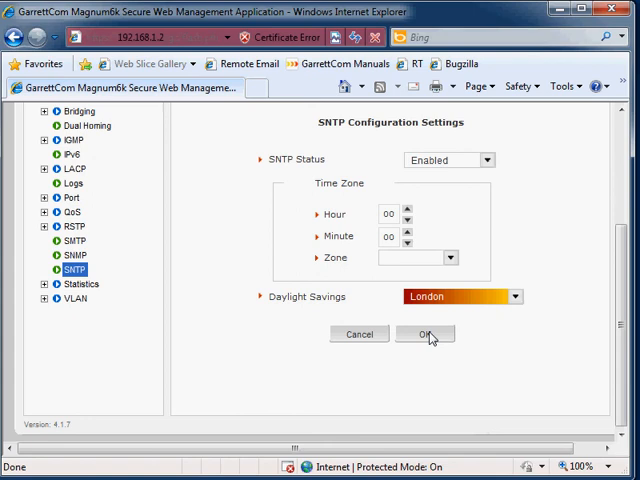
{"action": "left_click", "coordinate": [424, 334]}
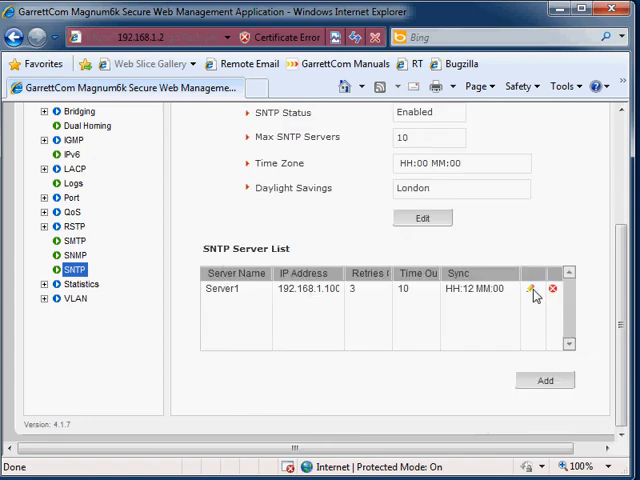
Sync the switch clock with Server1 (192.168.1.100) twice using Sync Now
{"action": "left_click", "coordinate": [524, 288]}
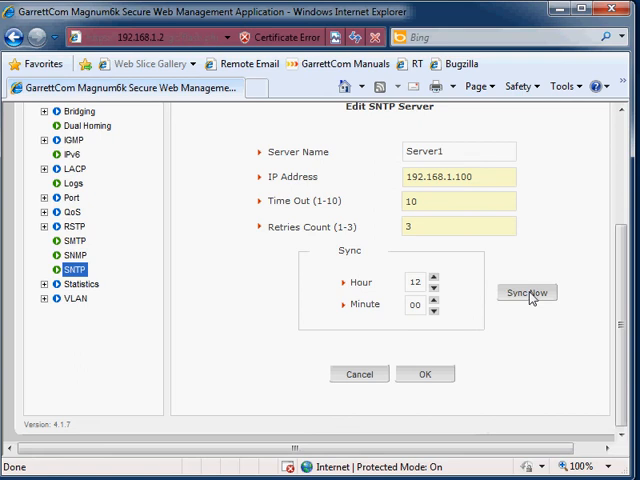
{"action": "left_click", "coordinate": [424, 372]}
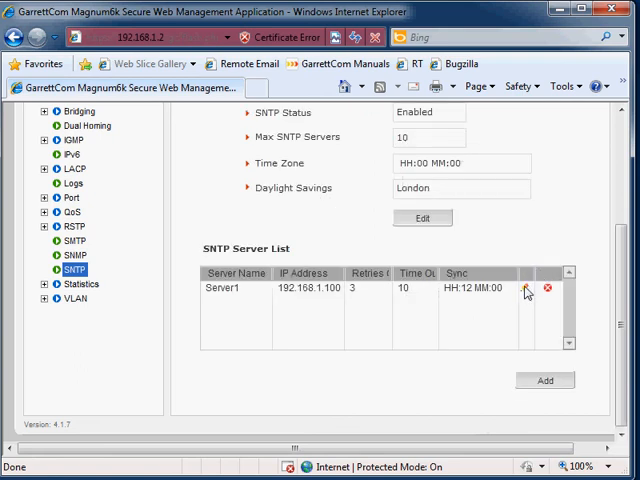
{"action": "left_click", "coordinate": [526, 288]}
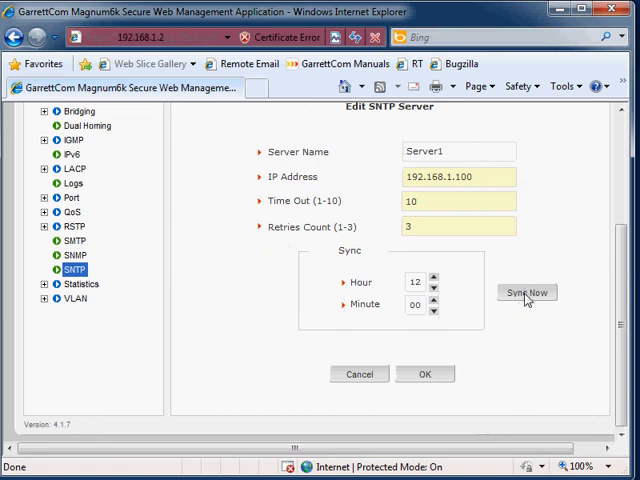
{"action": "left_click", "coordinate": [424, 372]}
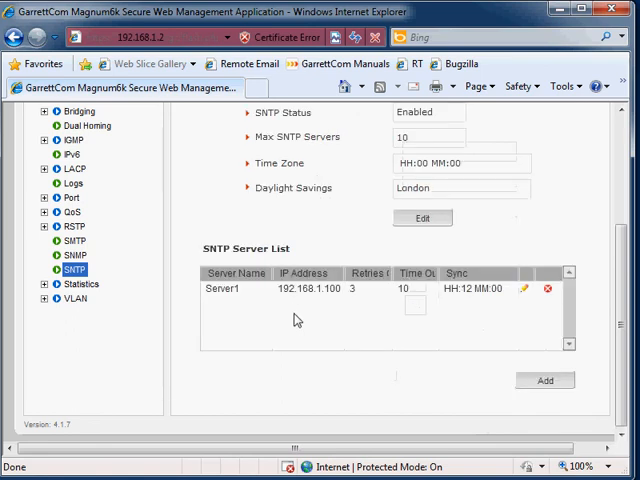
{"action": "scroll", "scroll_direction": "up", "scroll_amount": 3}
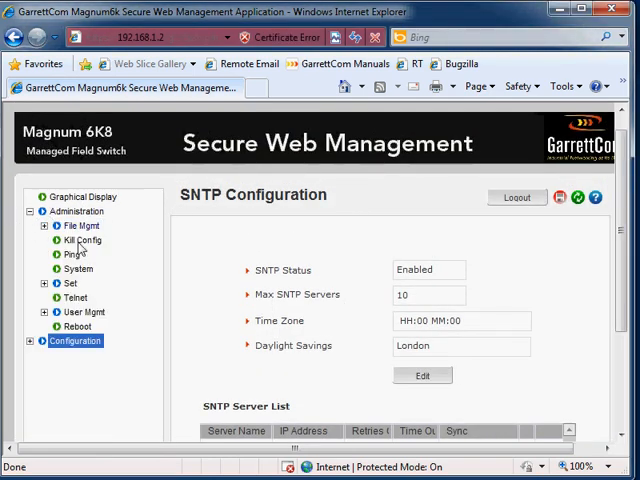
Show the Set Date and Time page to verify the clock now reads 19:56 on 7/31/2010
{"action": "left_click", "coordinate": [60, 284]}
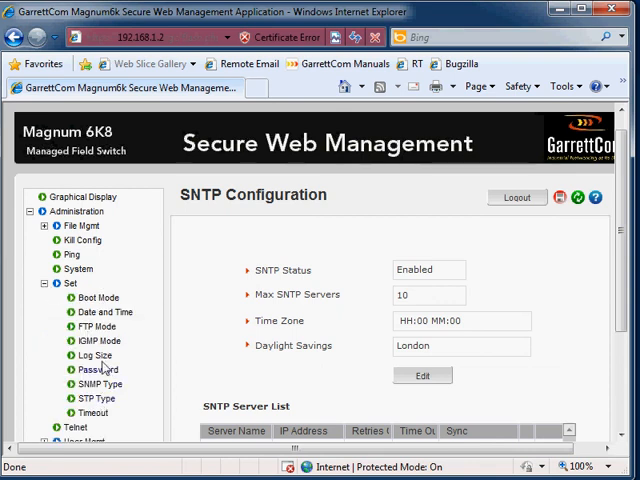
{"action": "left_click", "coordinate": [104, 312]}
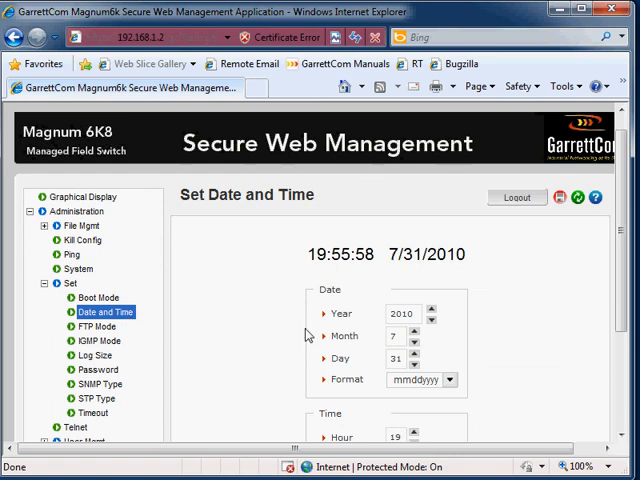
{"action": "mouse_move", "coordinate": [408, 358]}
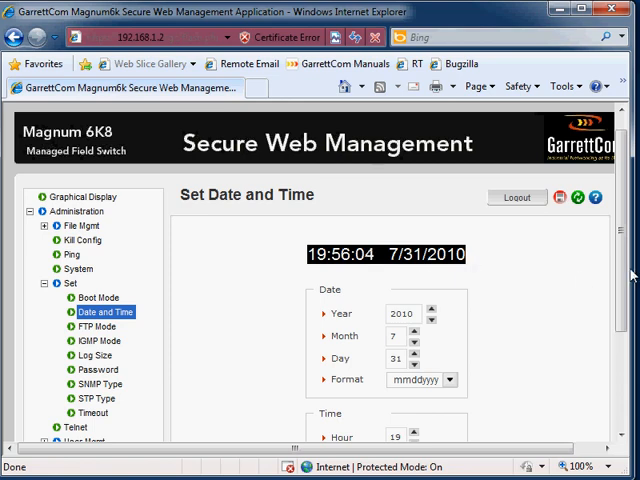
{"action": "scroll", "scroll_direction": "down", "scroll_amount": 3}
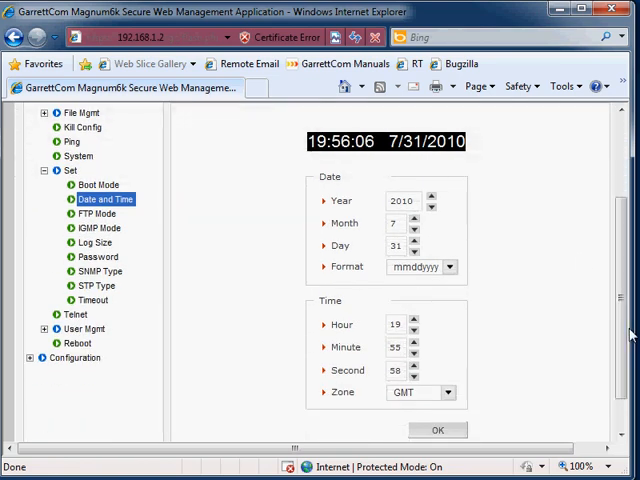